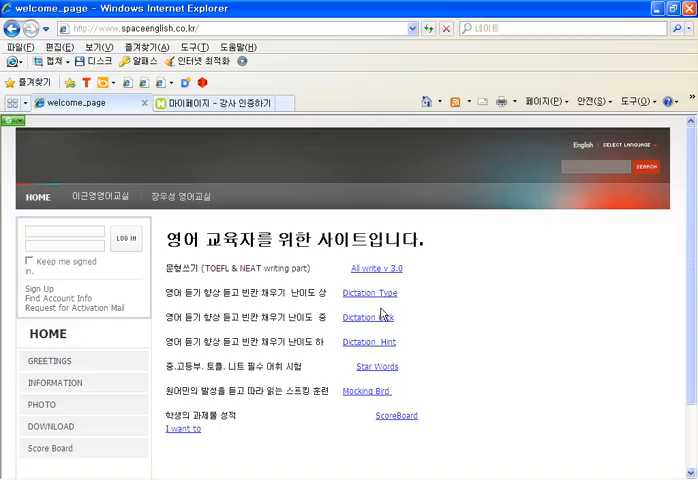
mouse_move(386, 348)
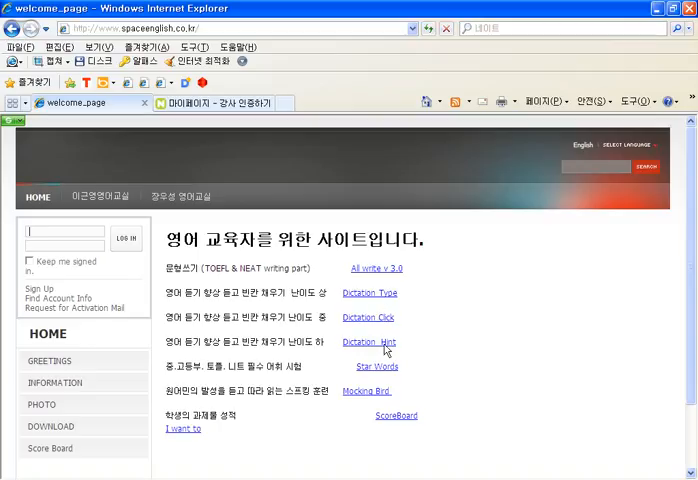
- Start the Dictation Hint exercise for the beet-growing passage from the home page
left_click(366, 342)
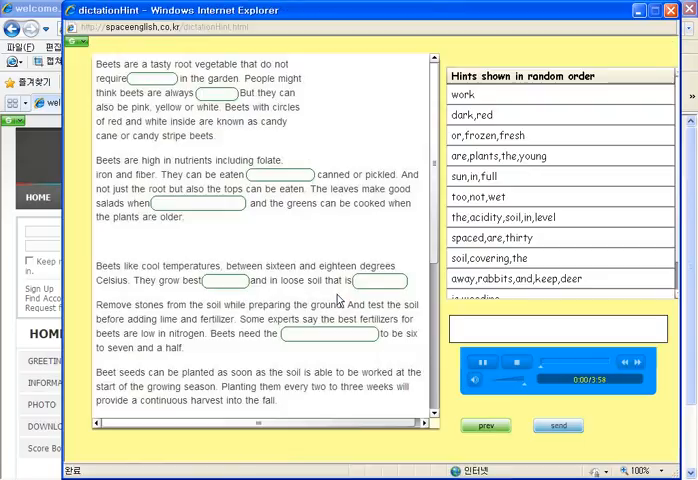
- Play and replay the beet passage audio while trying 'much w' and 'dar' for the first blanks
left_click(486, 360)
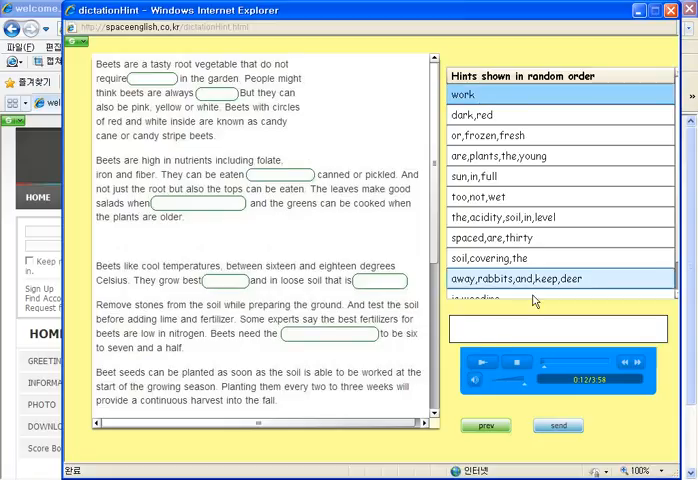
type("much w")
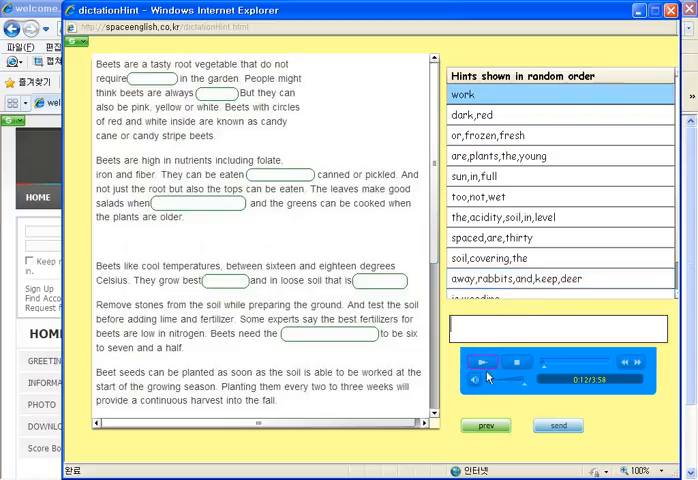
left_click(502, 360)
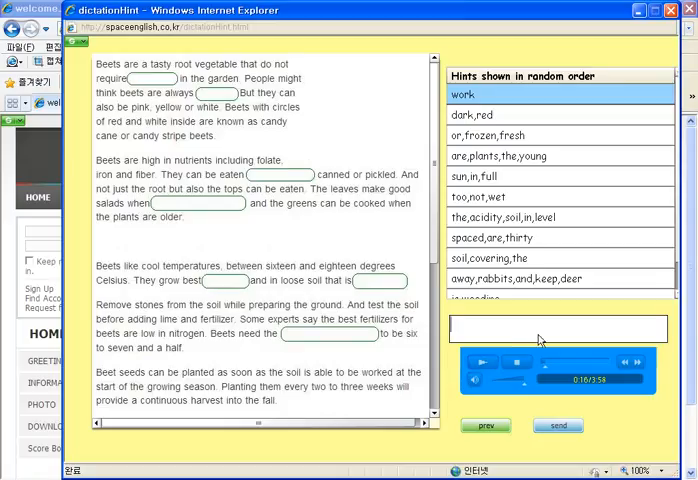
type("dar")
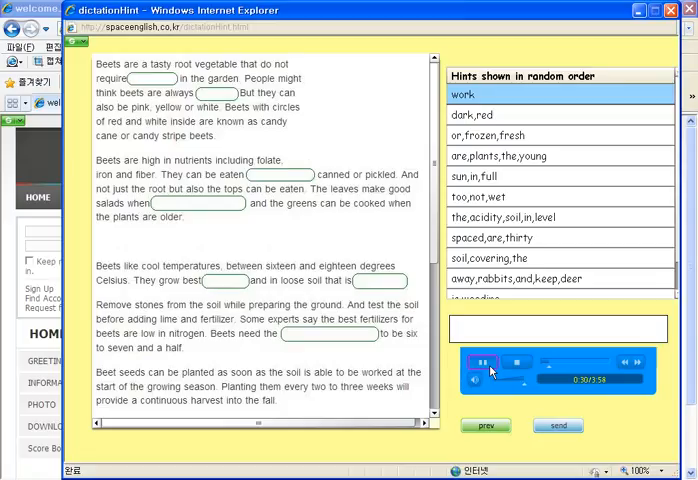
left_click(492, 364)
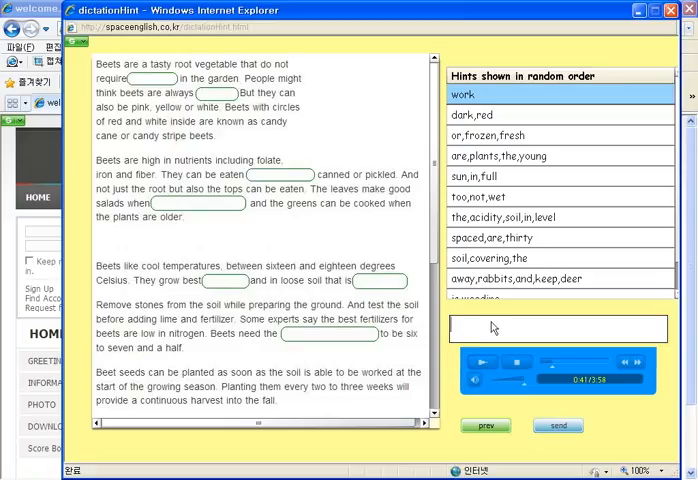
- Try 'fresh', 'or fro', 'the pla' and 'young' for the frozen-or-fresh and young-plants blanks
type("fresh")
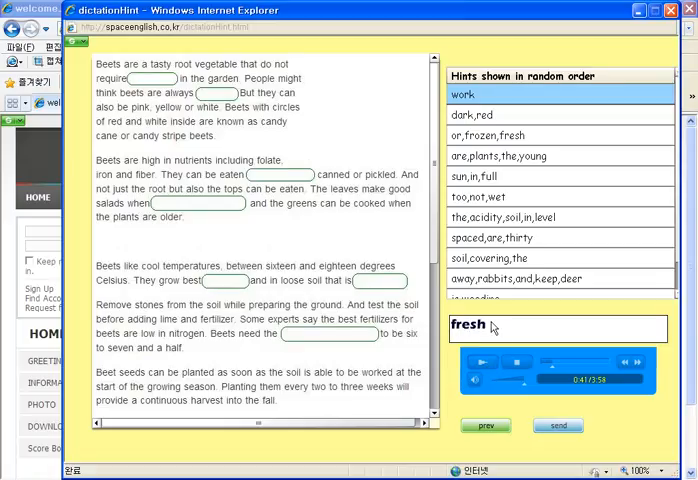
type("or fro")
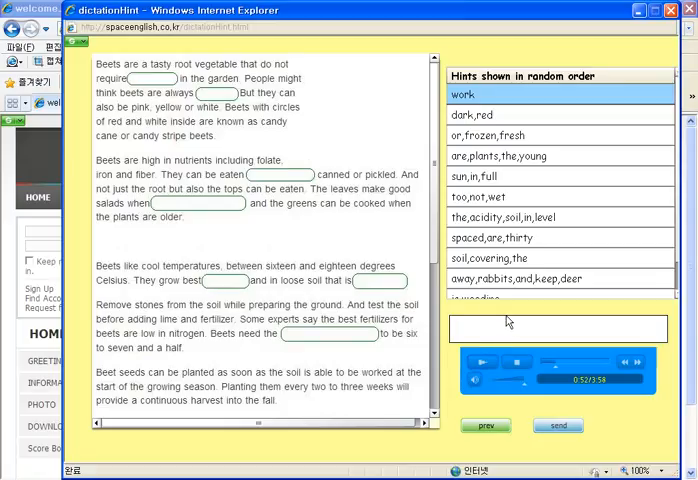
type("the plants are")
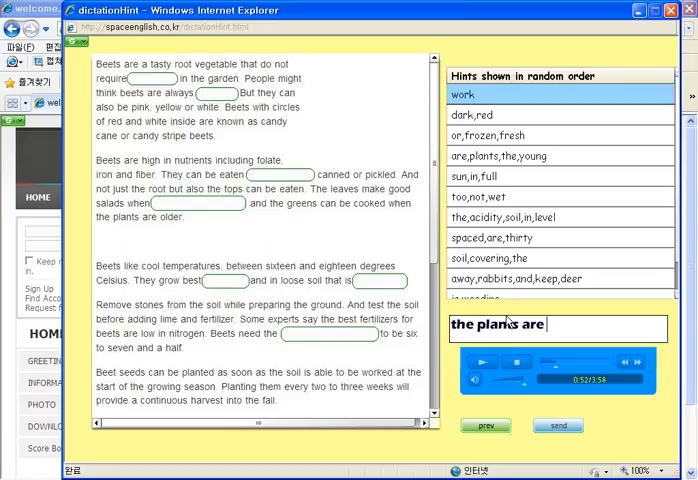
type("young")
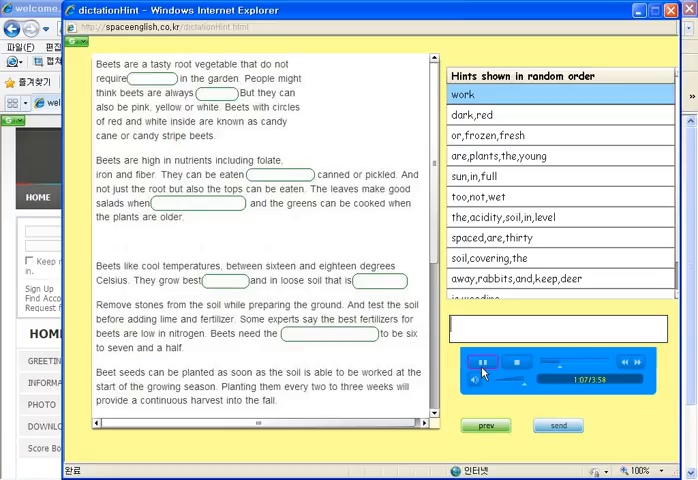
- Replay the audio and try 'full i', 'now' and 'too' for the next blanks, then submit
left_click(482, 362)
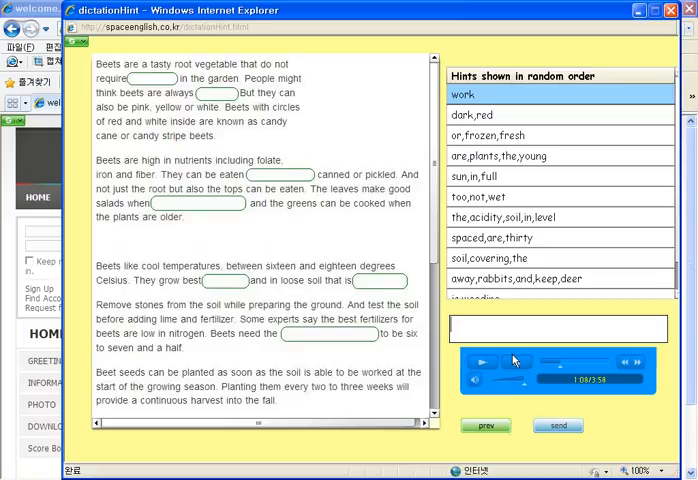
type("full i")
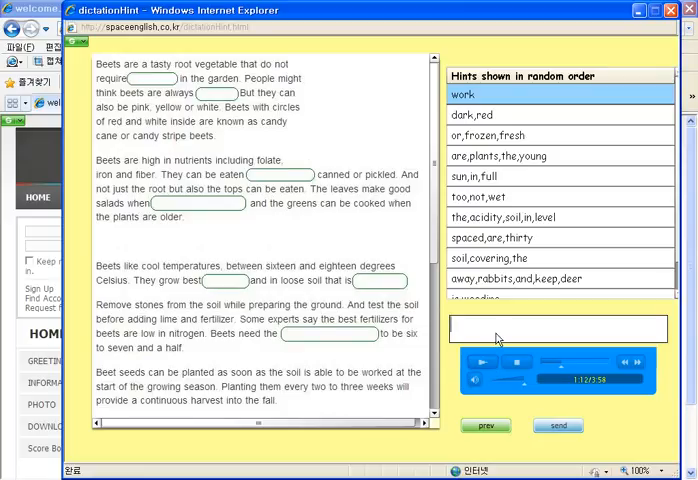
type("now")
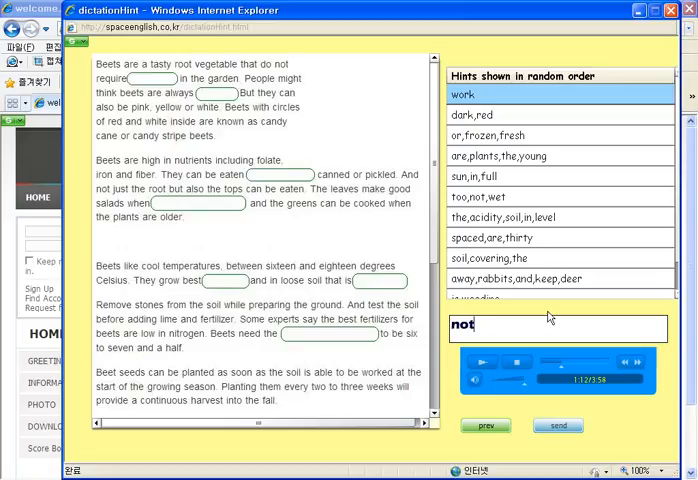
type("too")
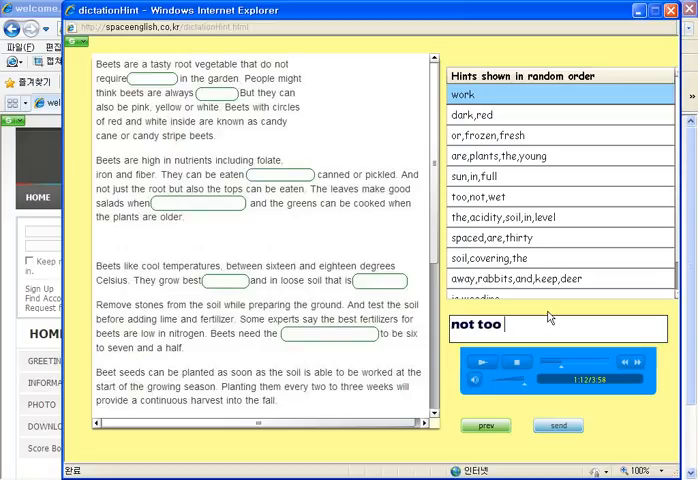
left_click(556, 328)
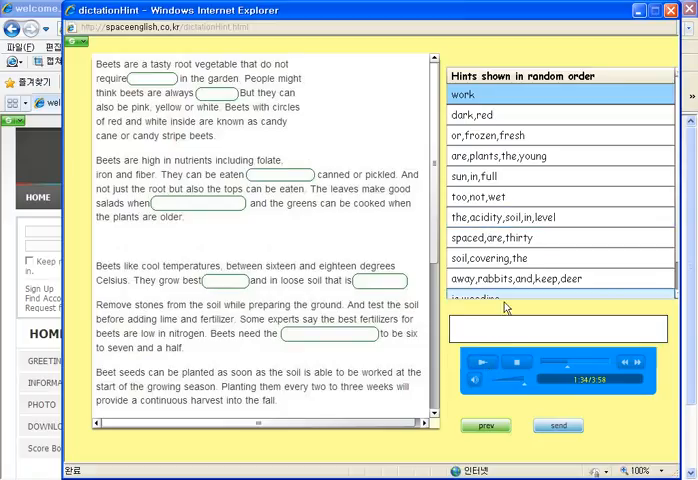
type("the acidity")
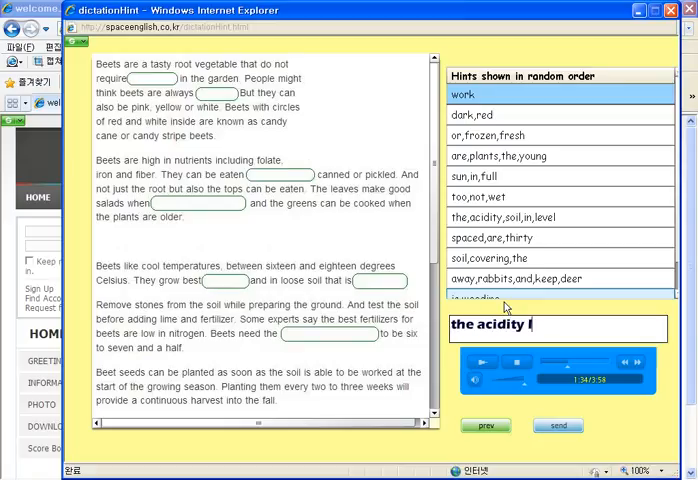
type("lev")
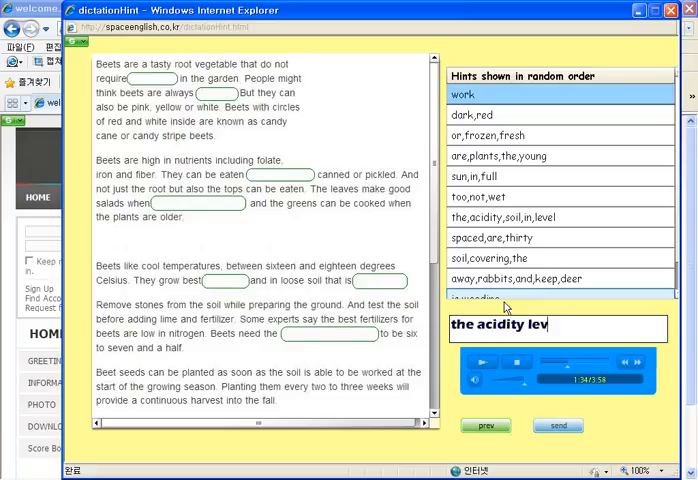
type("el")
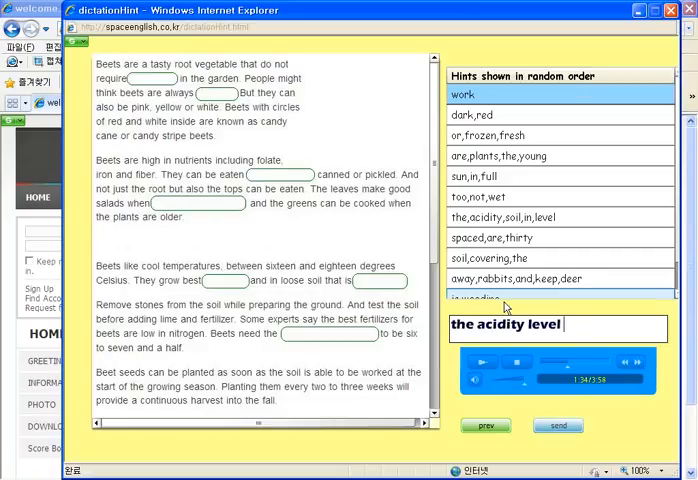
type("in so")
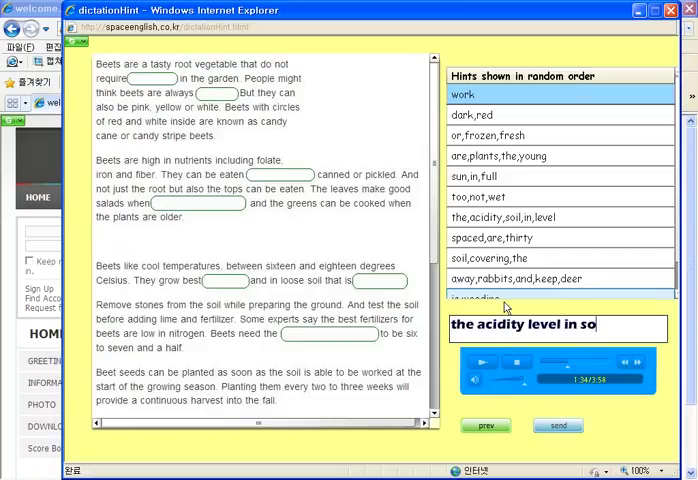
type("il")
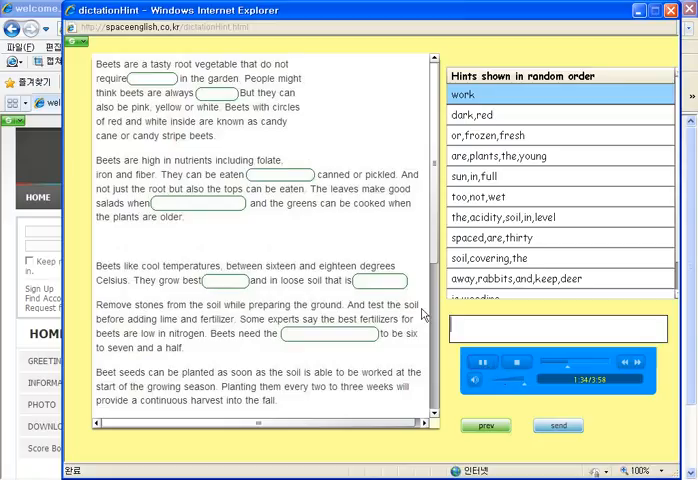
scroll("down", 3)
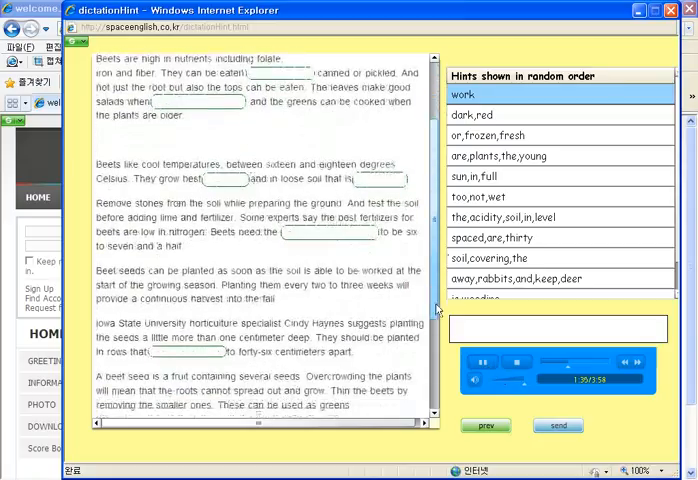
scroll("down", 3)
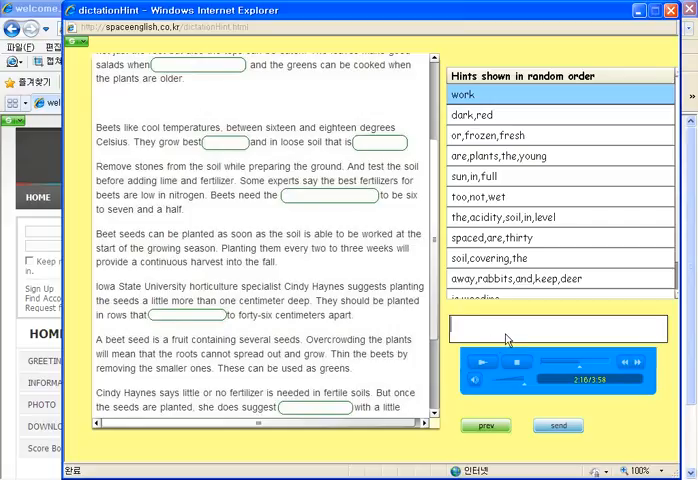
- Answer the Iowa row-spacing blank with 'are spaced thirty', submit it and continue the audio
type("are spaced t")
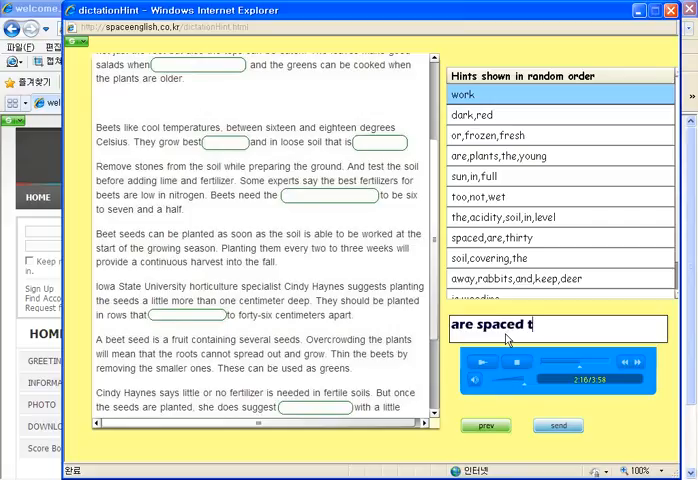
type("hirt")
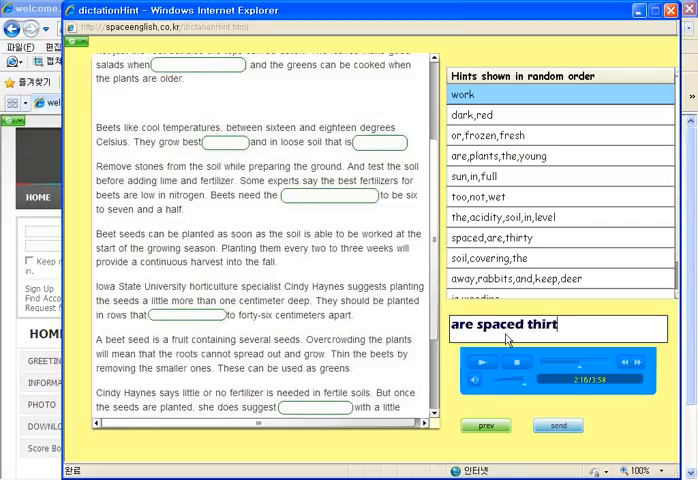
type("y")
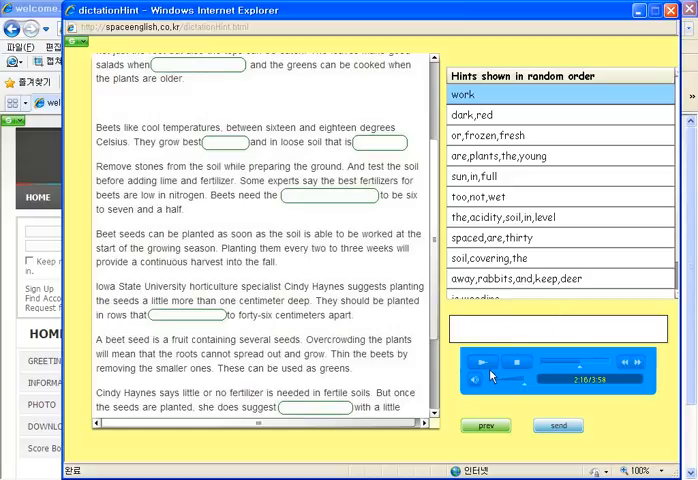
left_click(474, 364)
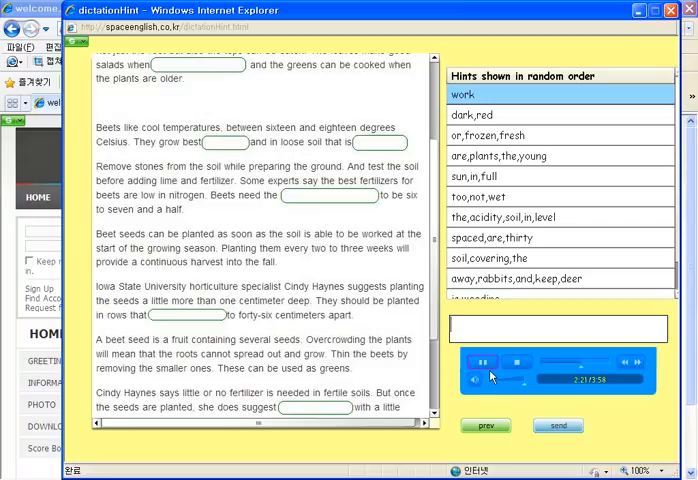
left_click(500, 360)
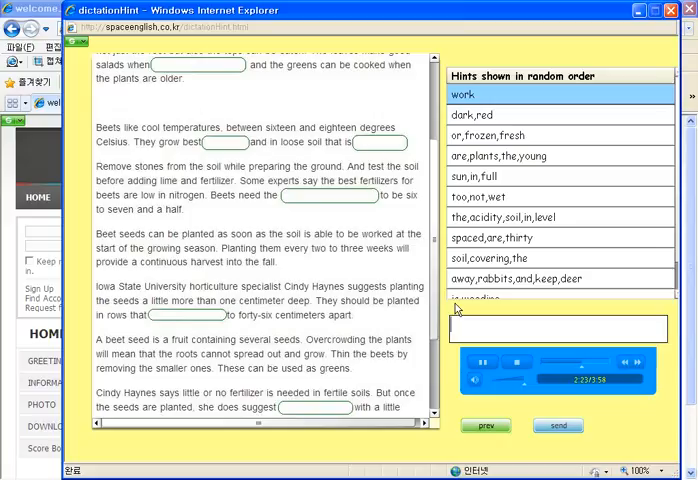
scroll("down", 3)
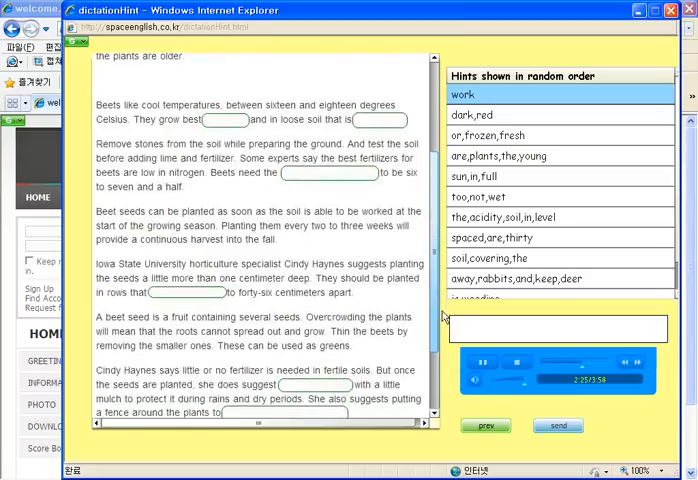
scroll("down", 3)
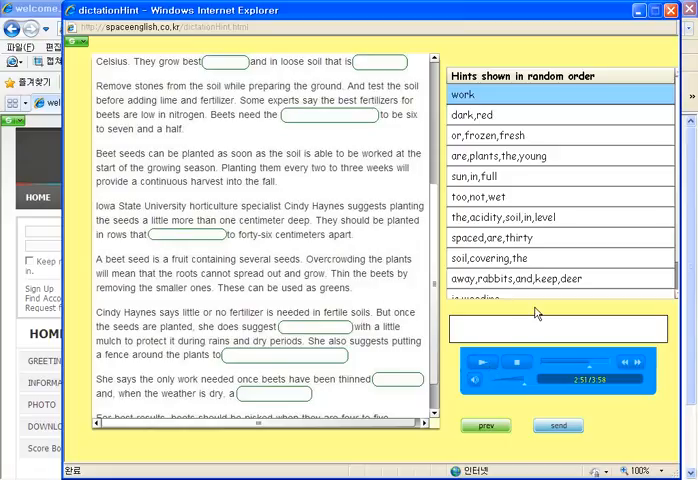
- Answer the mulch blank with 'covering the soil' and move down to the next paragraph
type("covering")
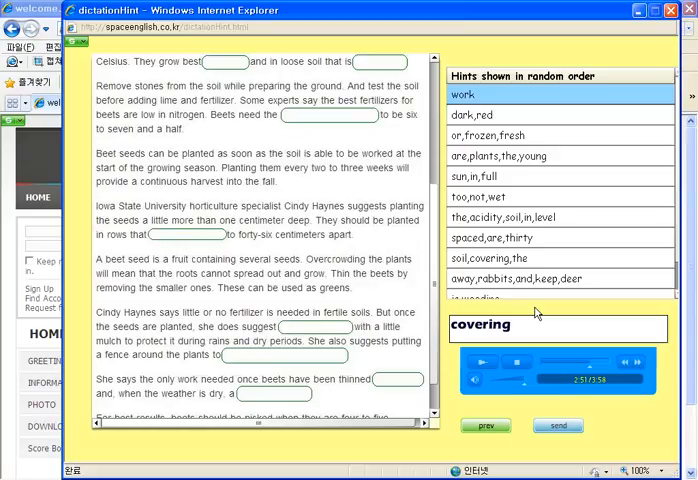
type("the soil")
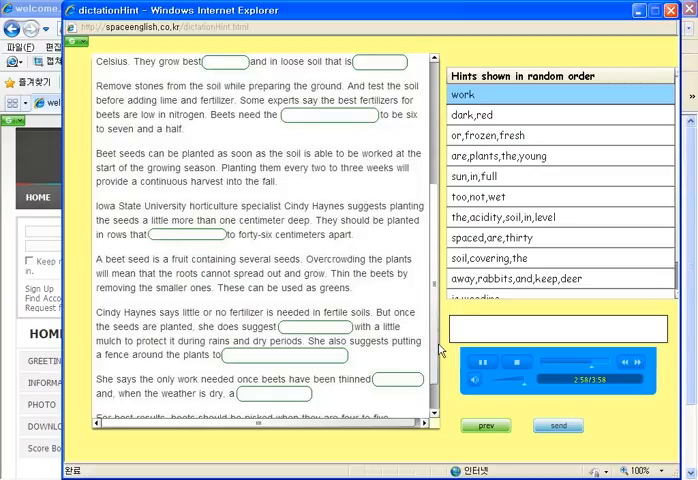
scroll("down", 3)
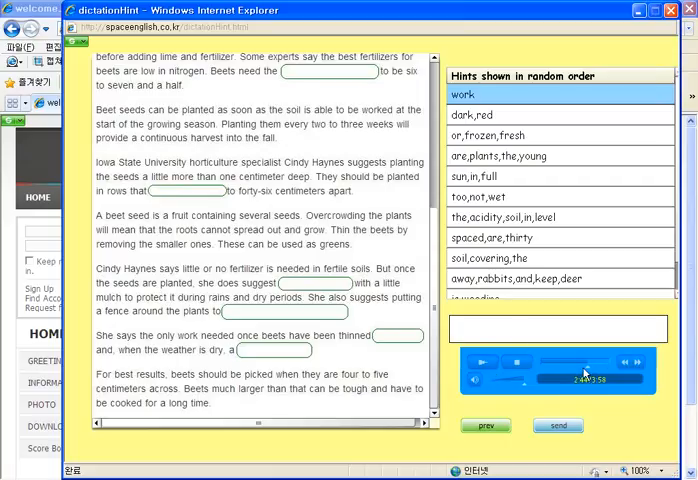
- Answer the fence blank with the phrase 'keep away'
left_click(476, 362)
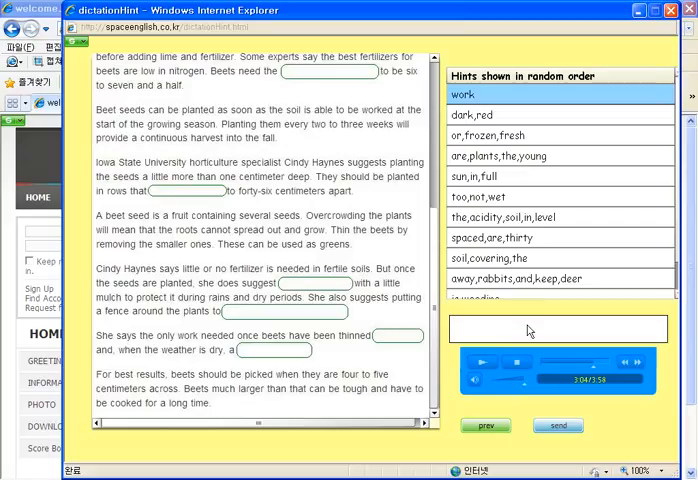
type("keep")
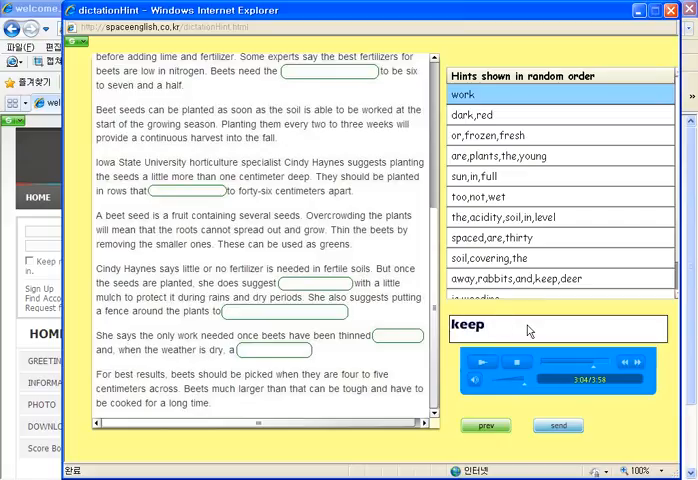
type("awa")
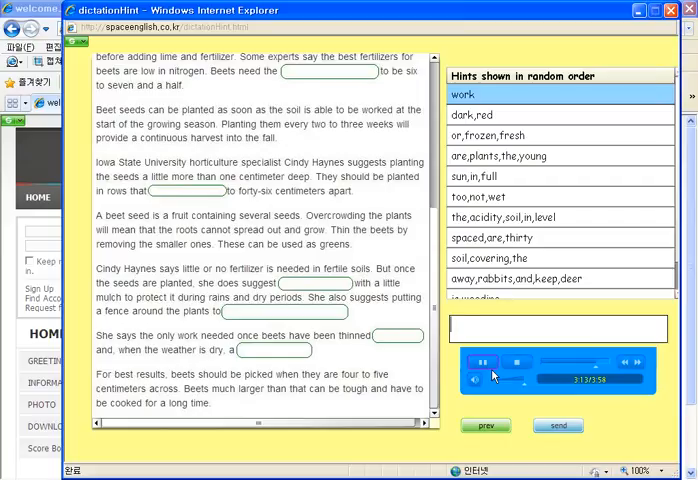
left_click(482, 358)
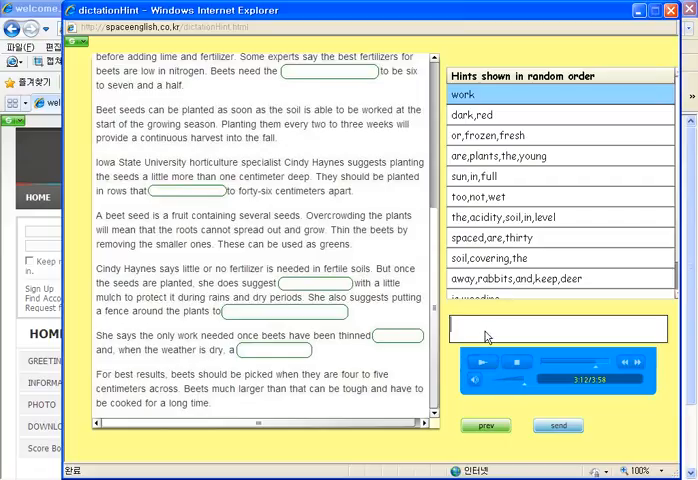
- Submit 'is weeding' for the thinning blank and the weekly-watering phrase, continuing the audio after each
type("is")
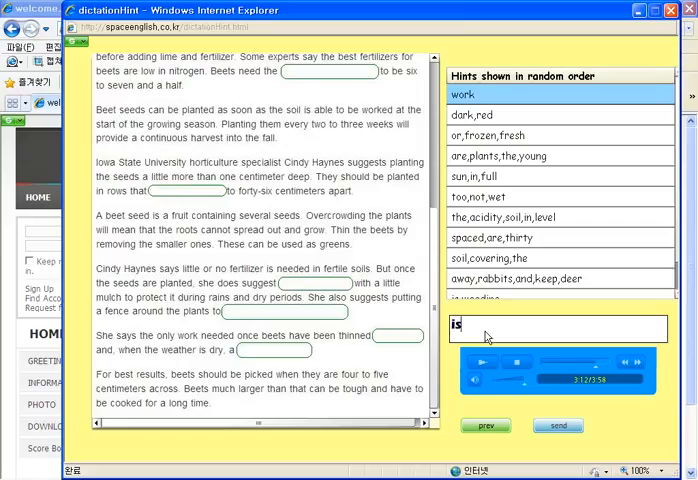
type("reedi")
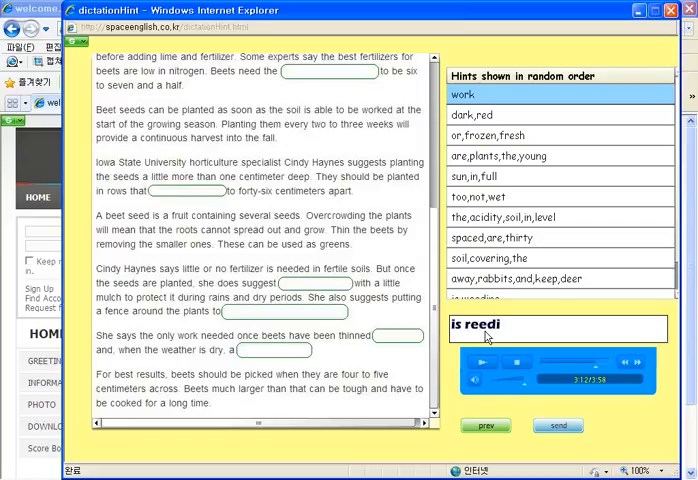
left_click(564, 328)
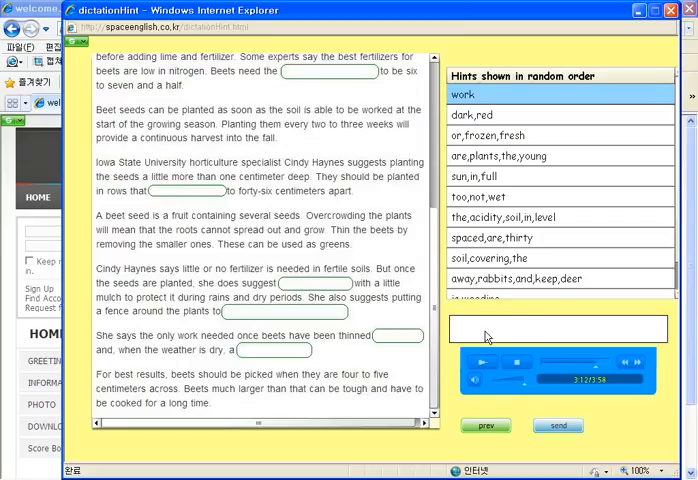
left_click(478, 364)
type("weekly water")
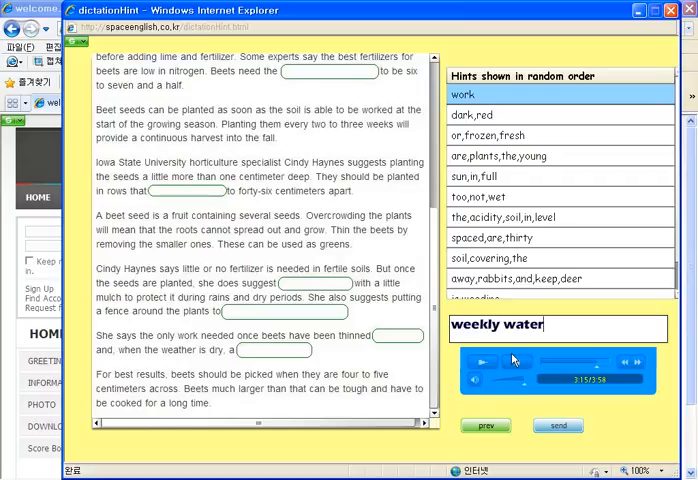
left_click(560, 328)
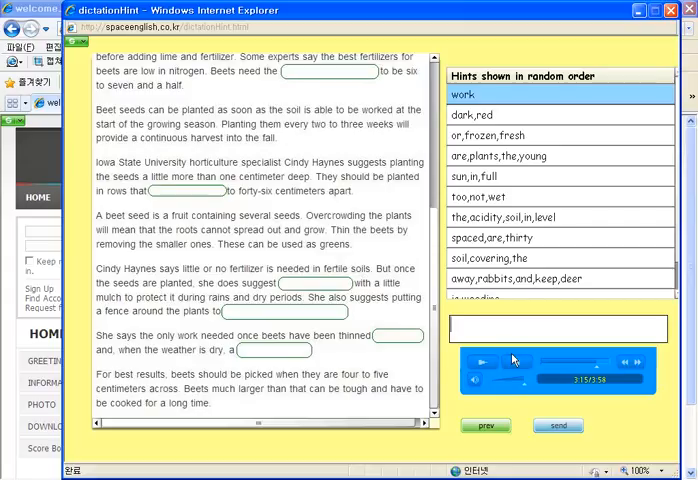
left_click(480, 360)
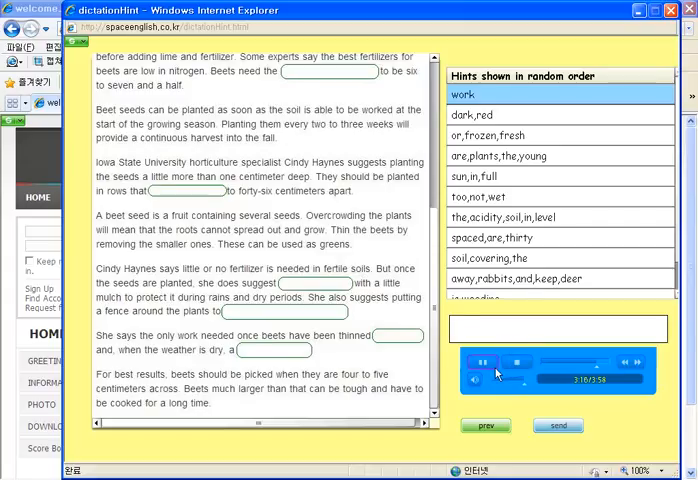